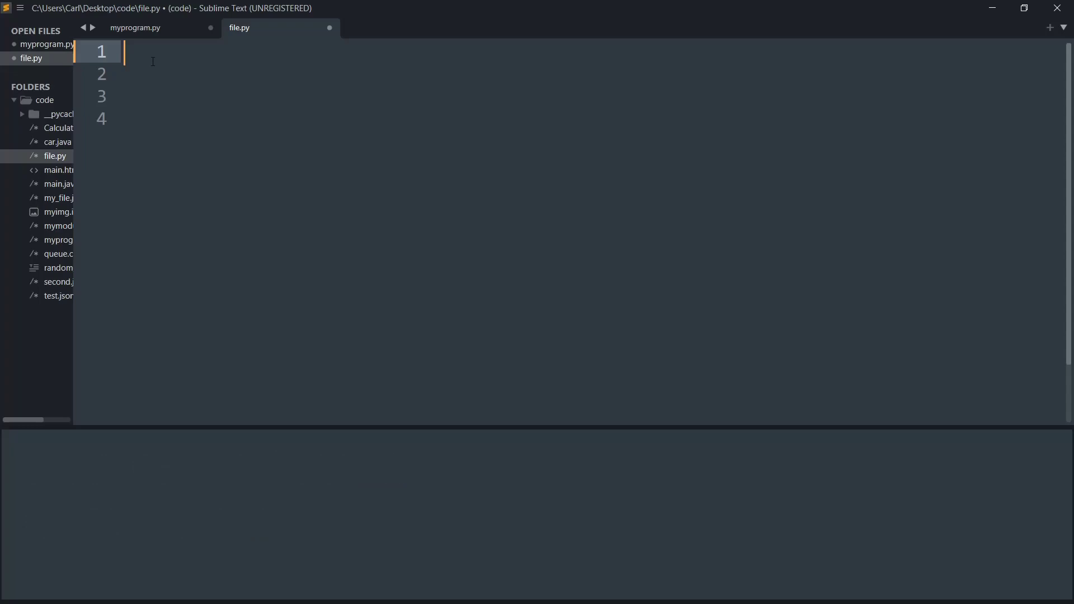
- Write num1 = input("Please enter a number") and duplicate it as a num2 line
text(num)
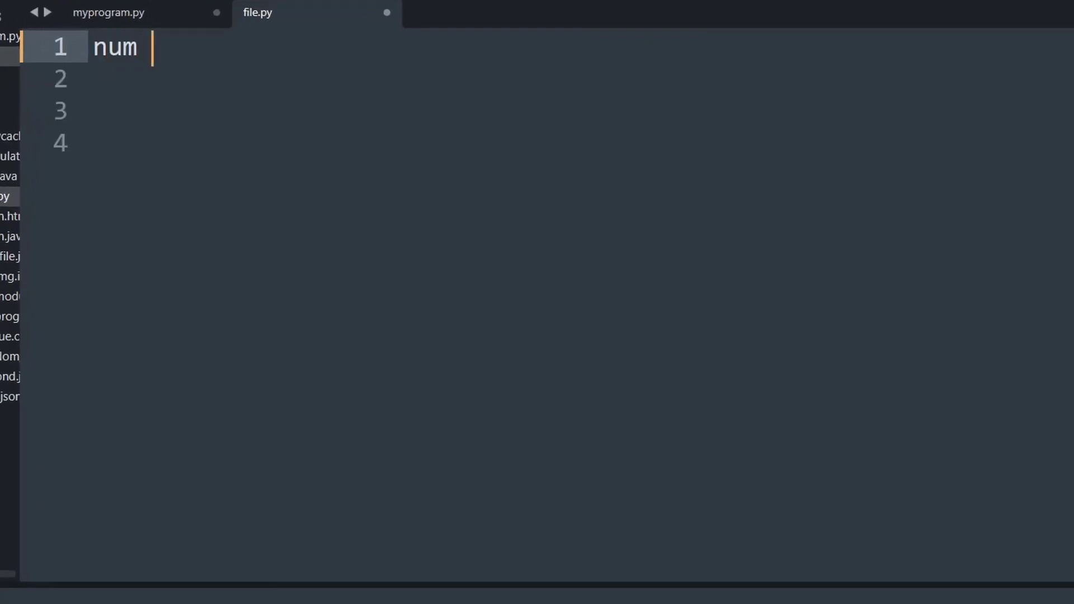
text(1 =)
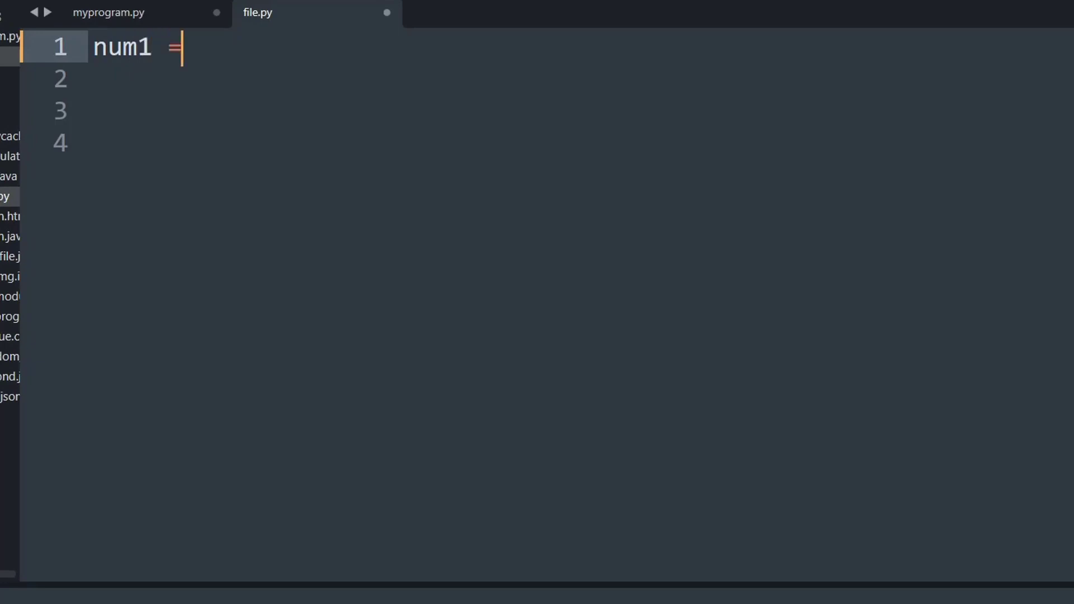
text(input)
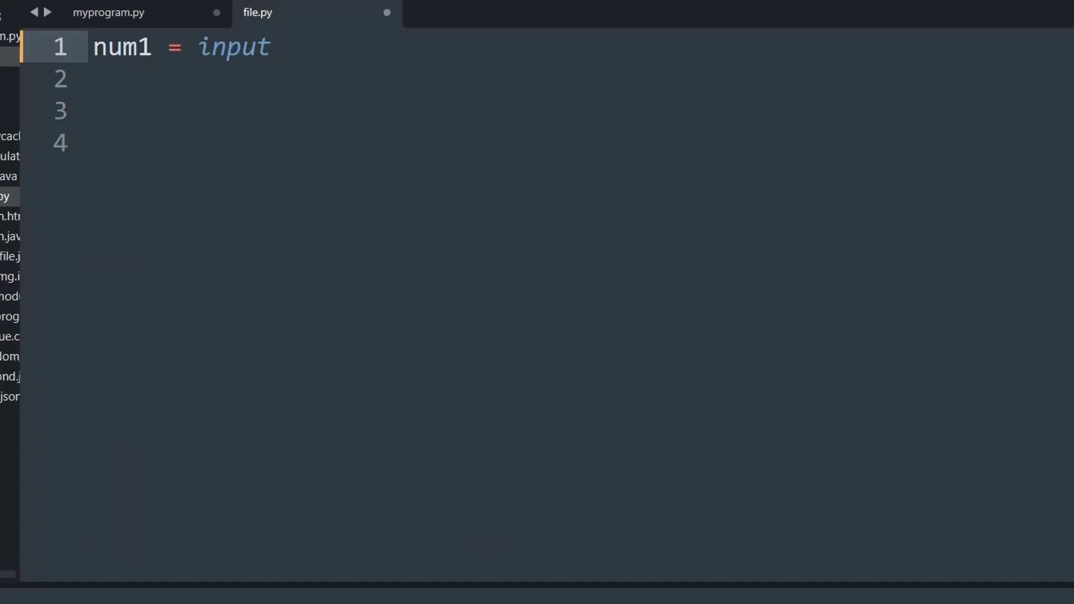
click(270, 47)
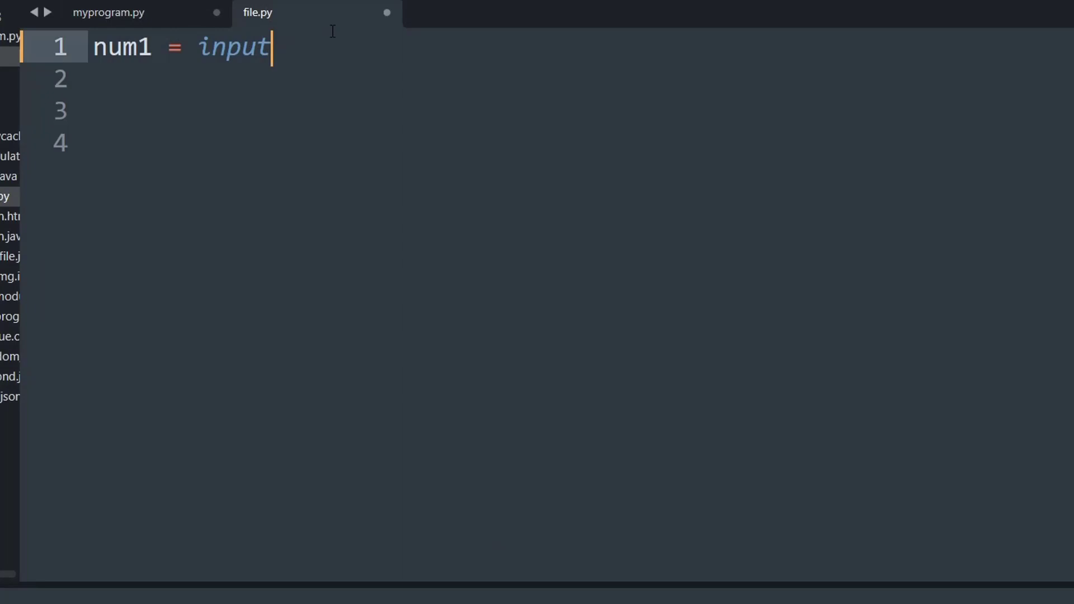
text(())
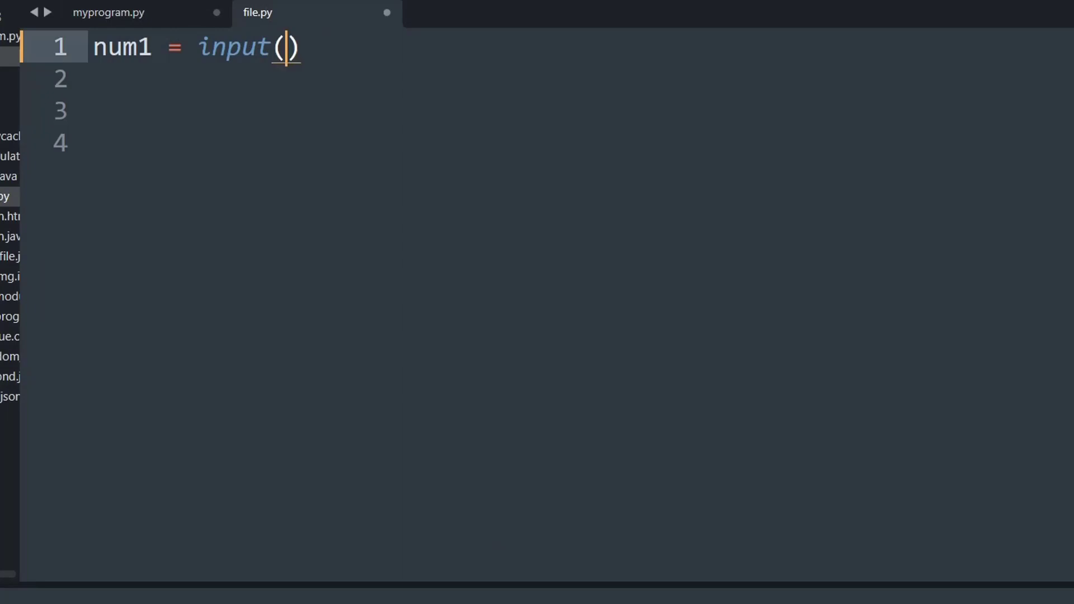
text("Please enter a n)
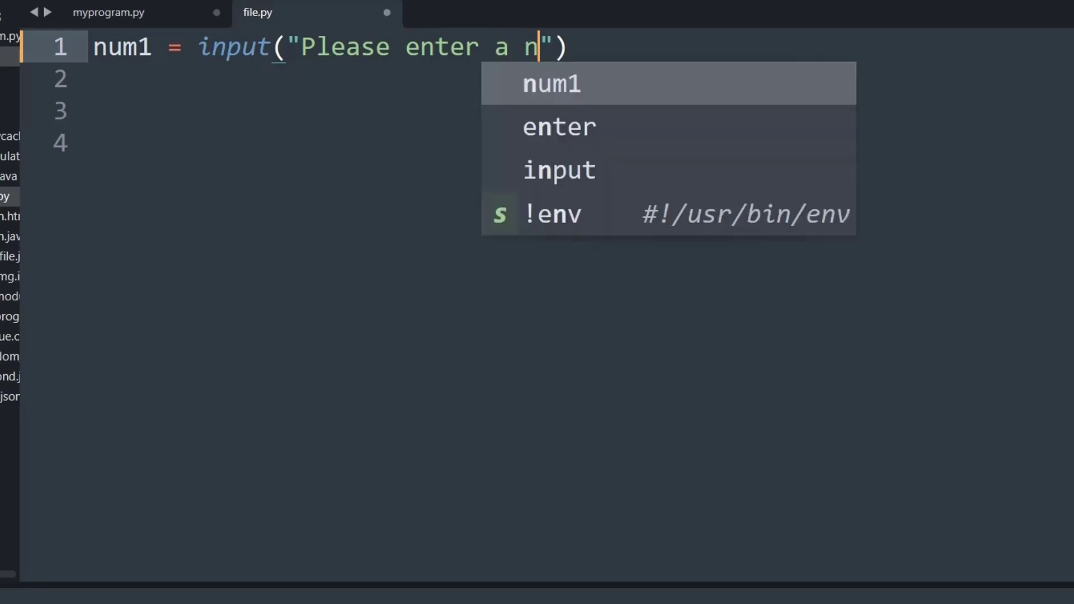
text(umber)
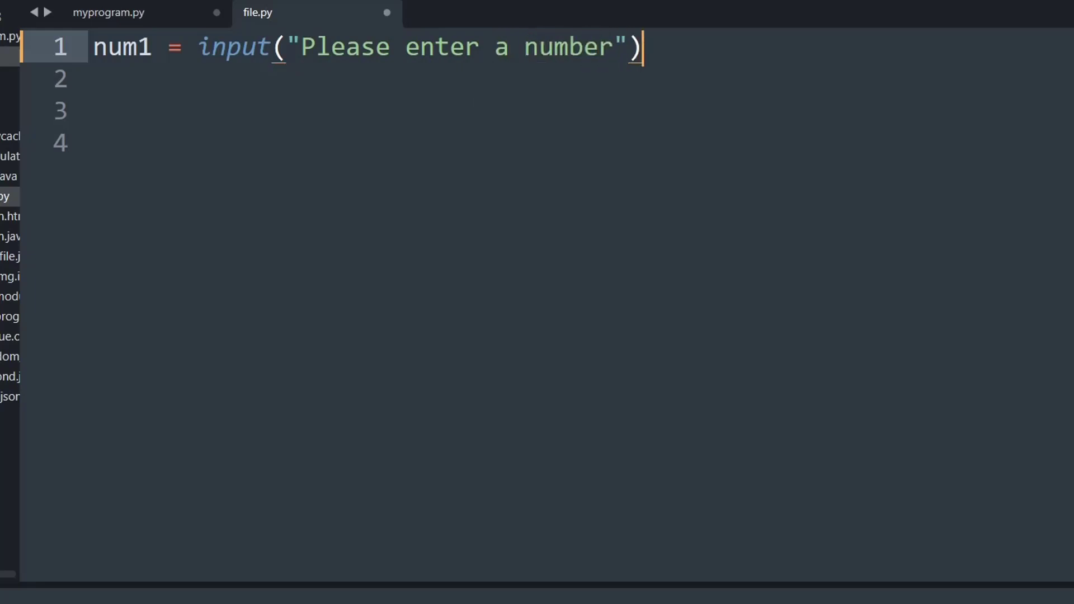
key(enter)
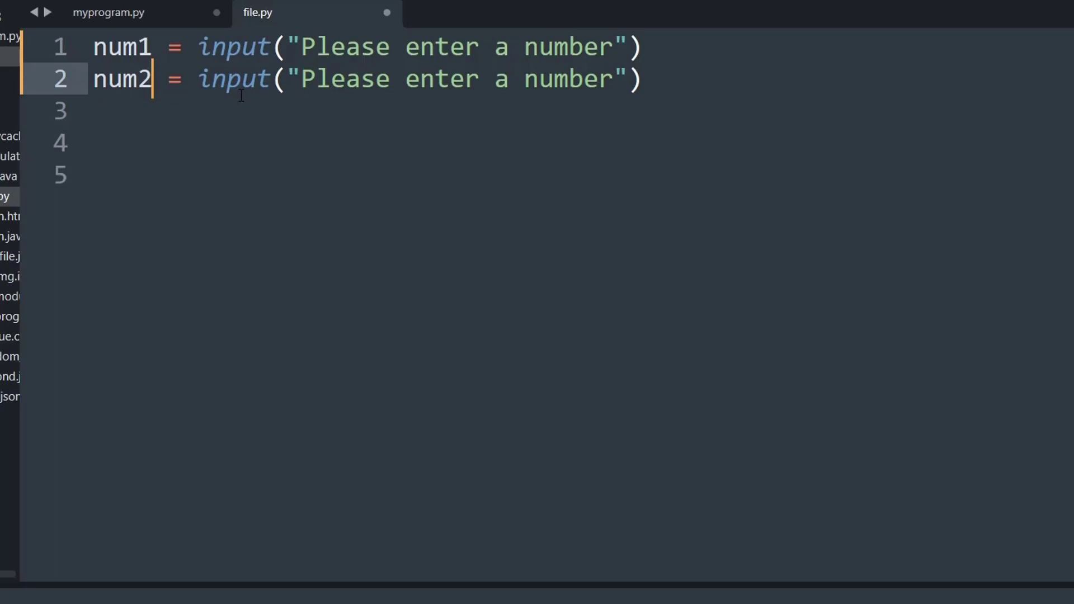
click(640, 47)
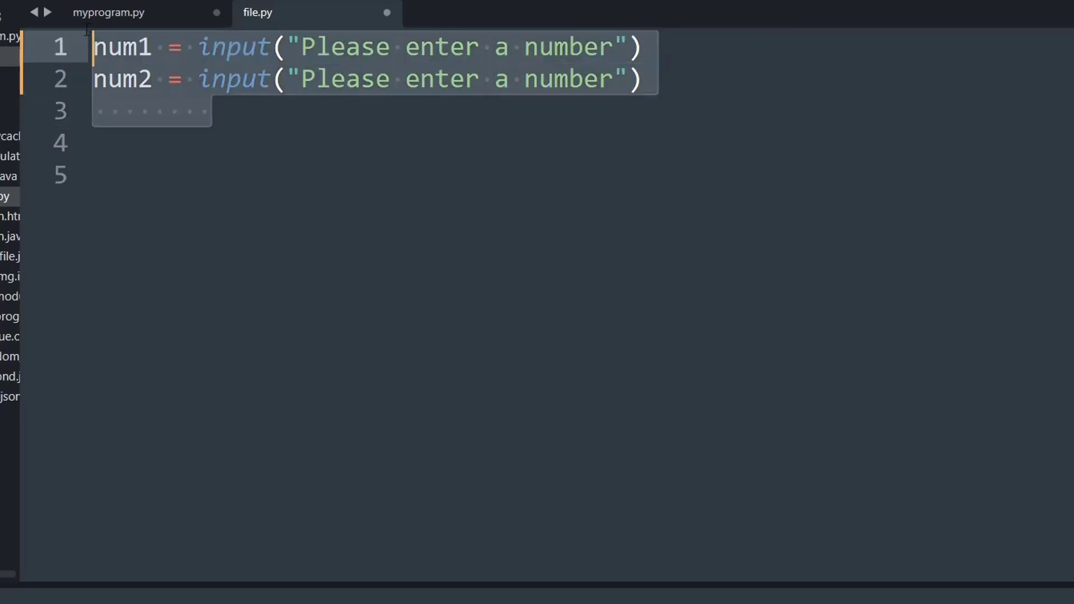
- Start a print( call on line 4 below the two input lines
click(198, 142)
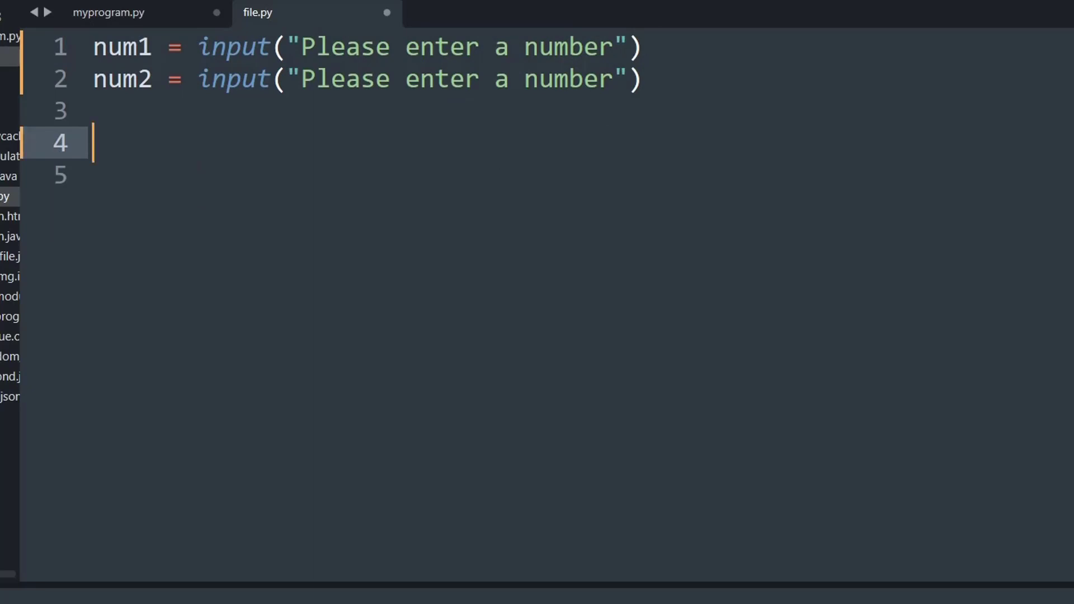
text(print()
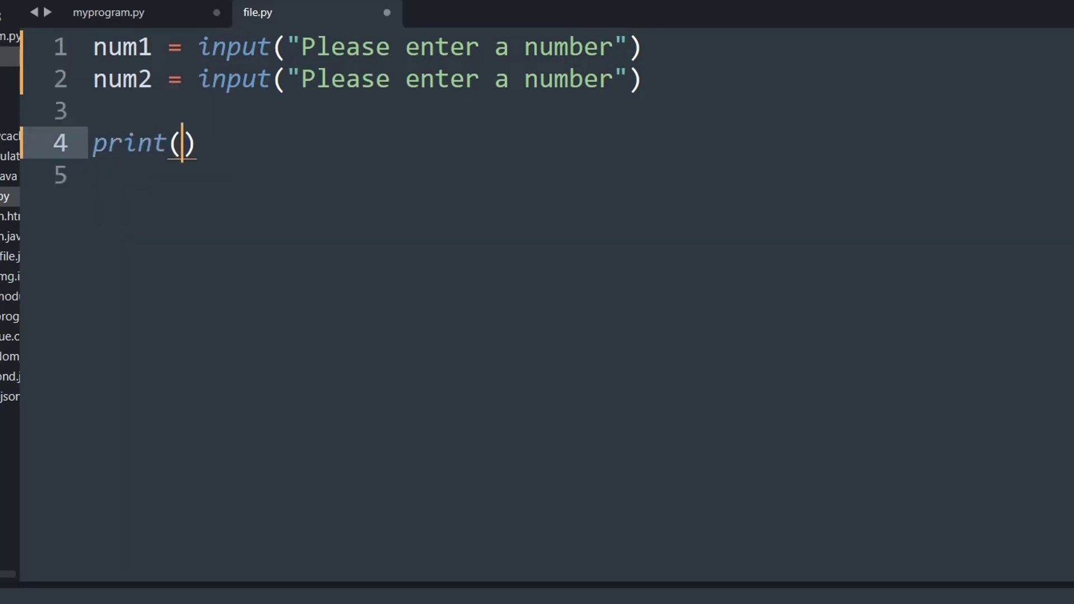
text(num2)
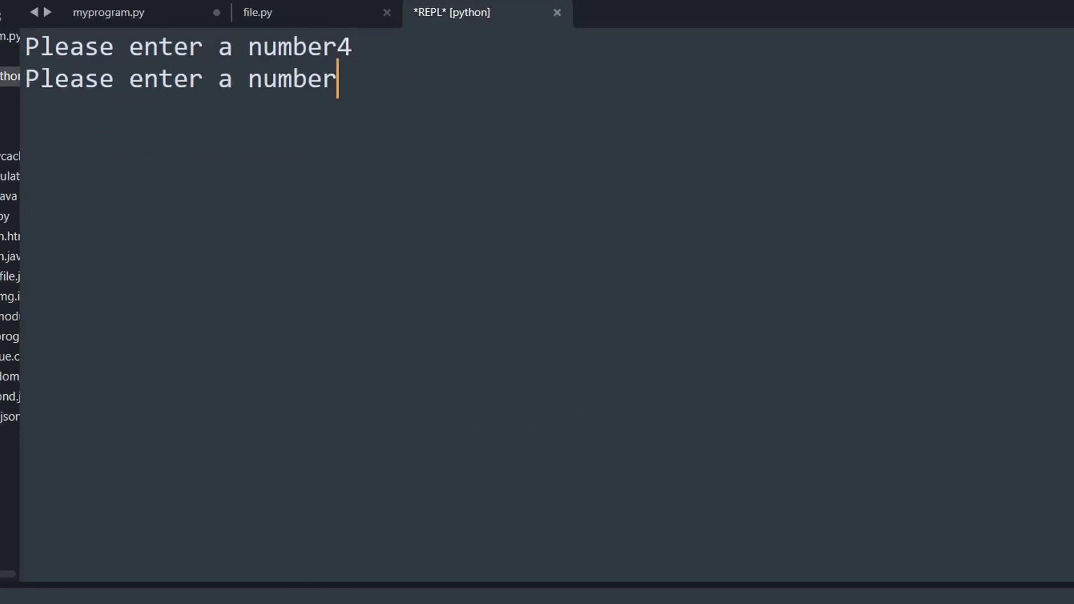
- Enter 6 at the second prompt, getting 46, and return to file.py's code
text(6)
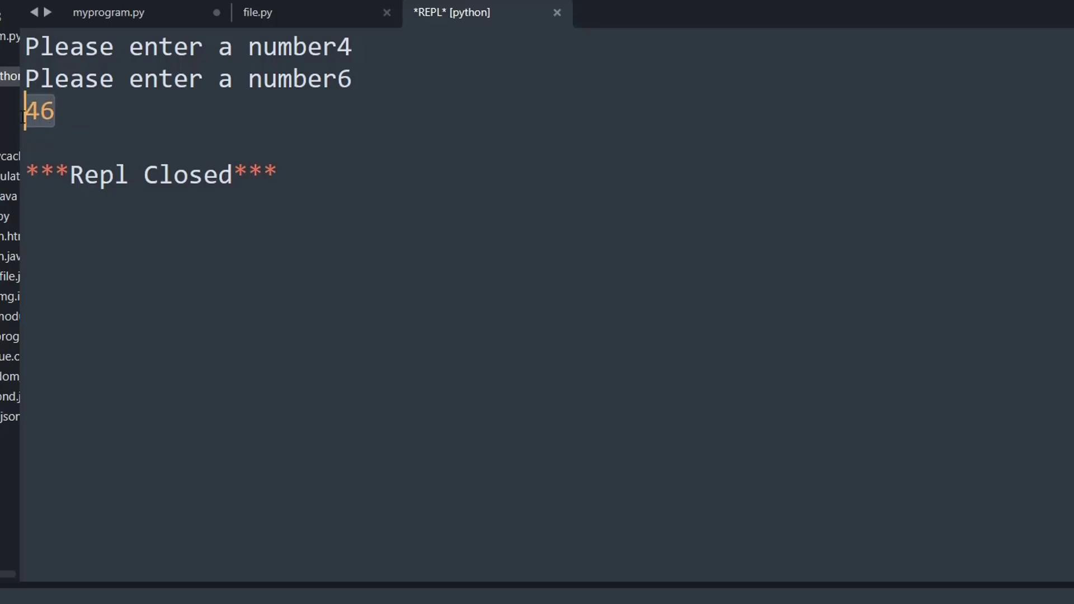
mouse_move(361, 79)
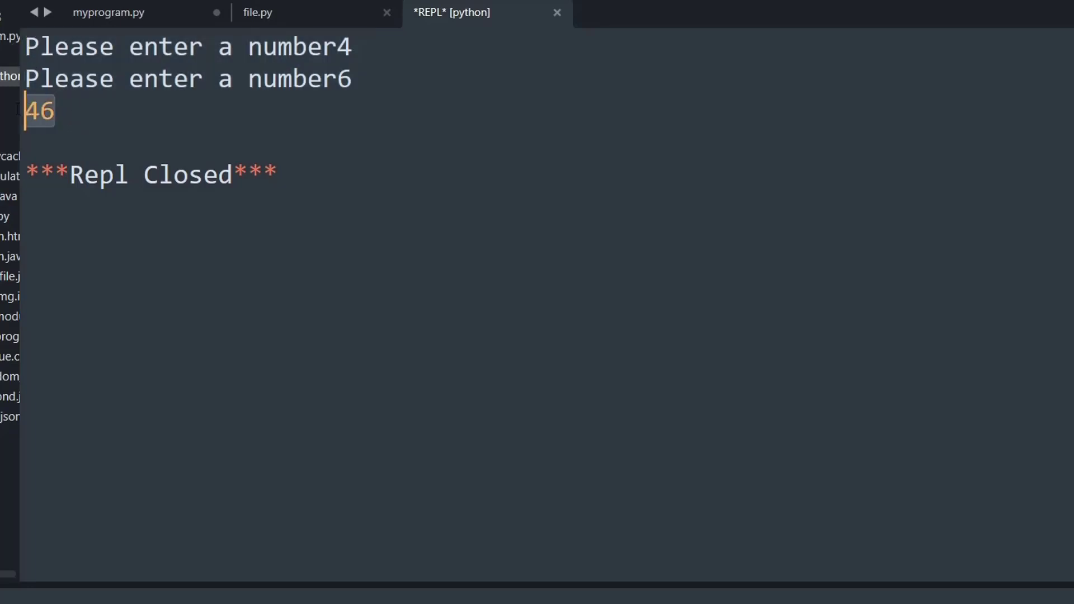
click(257, 12)
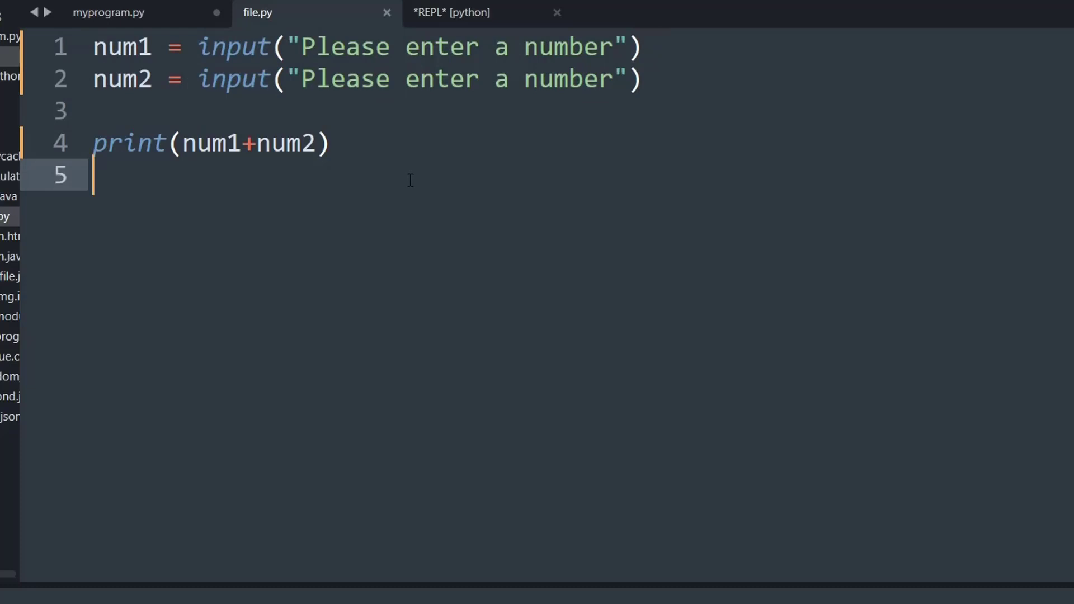
- Add commented lines #num1 and #num2 = 6 recording the entered values
text(#nu)
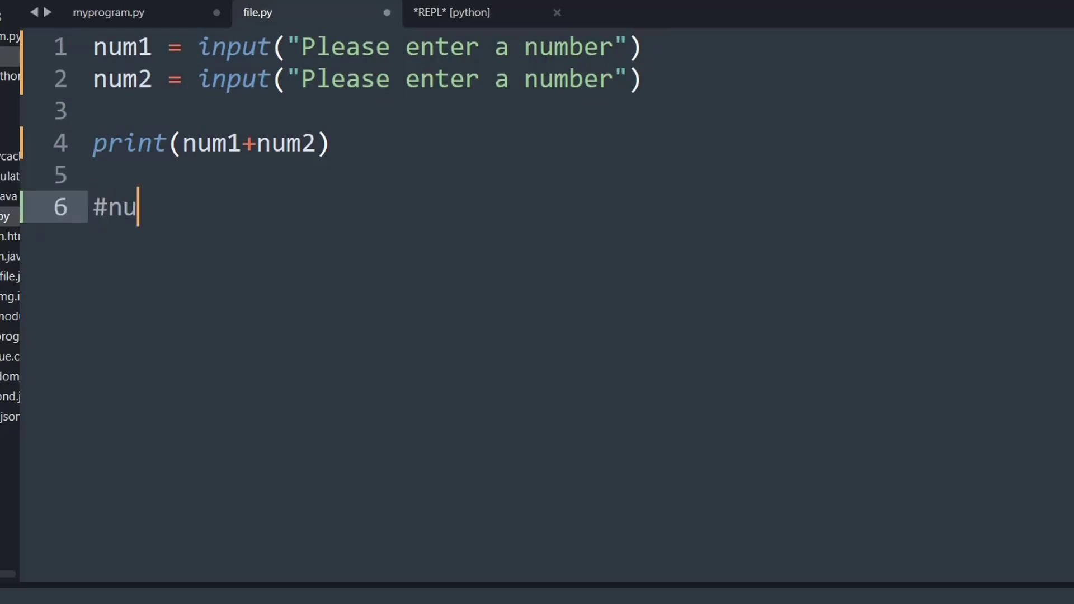
text(m1 = 4)
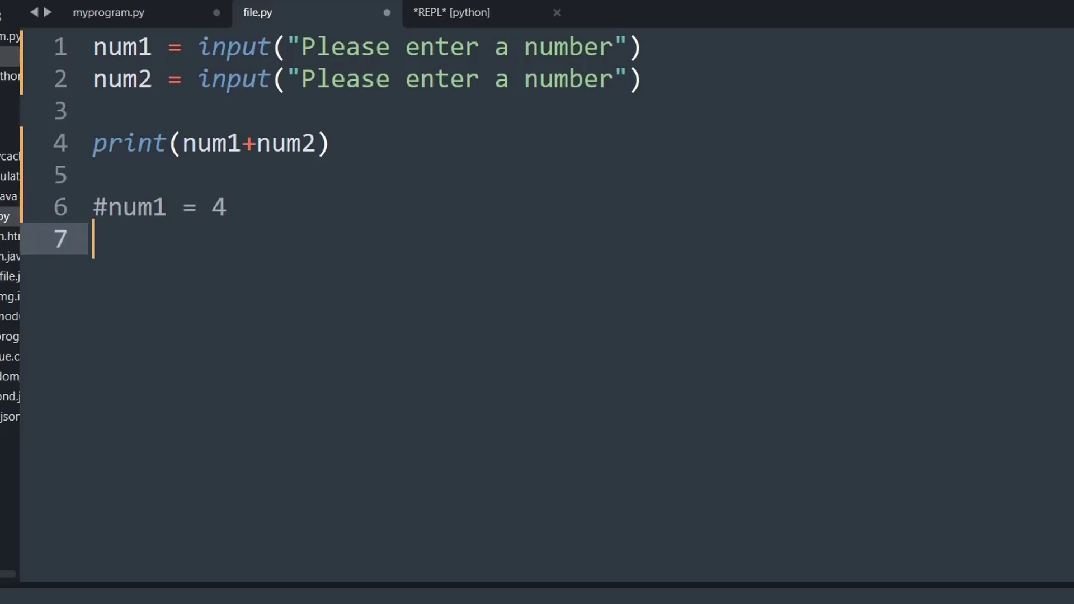
text(#num2)
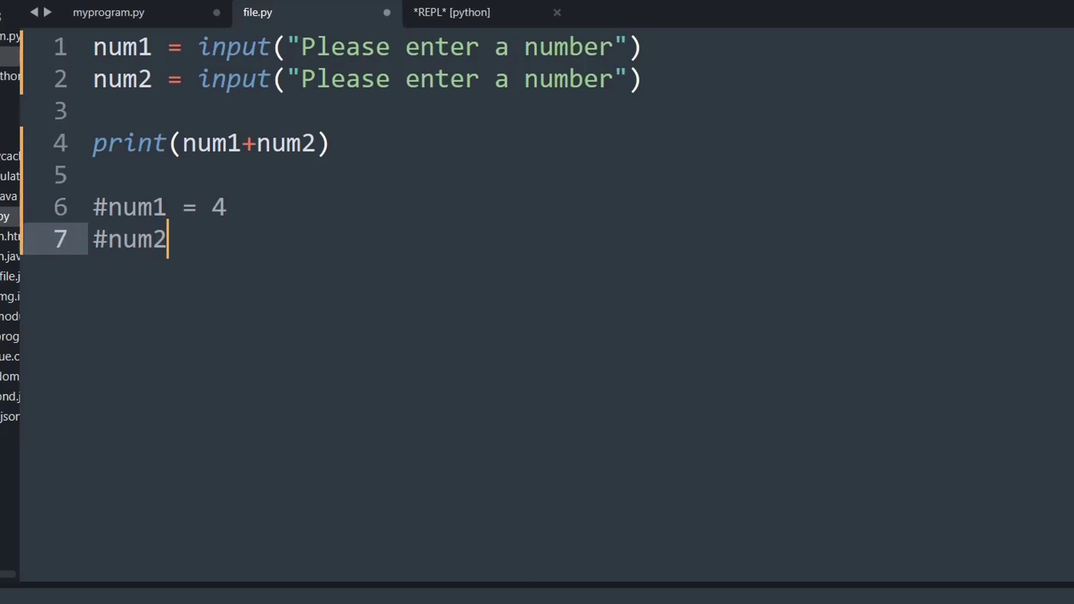
text(= 6)
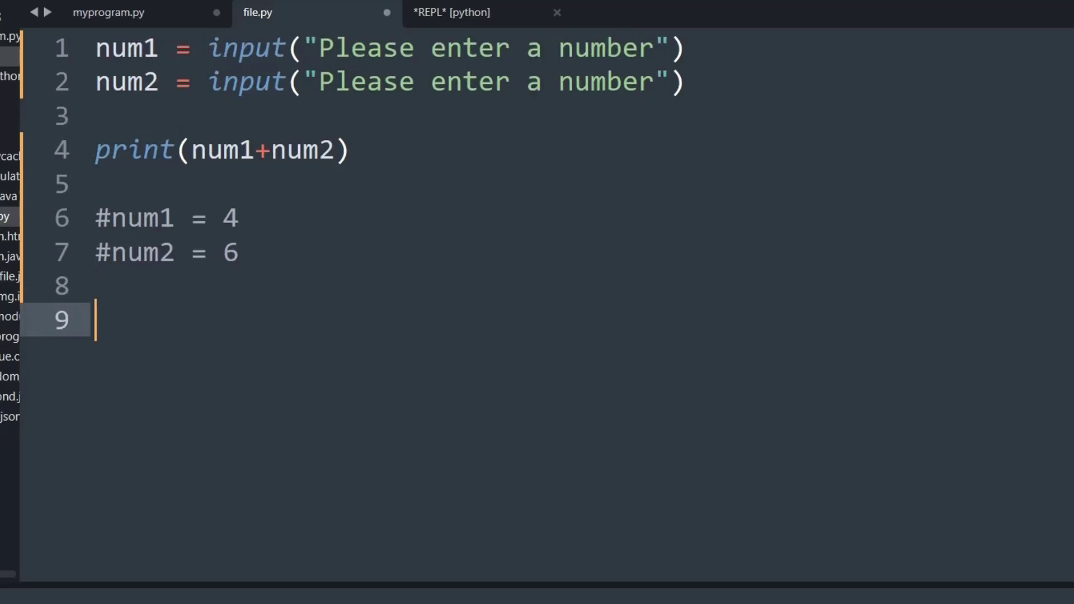
- Add example lines "4"+ "6" = "46" and 4+6=10 below the comments
text("4"+)
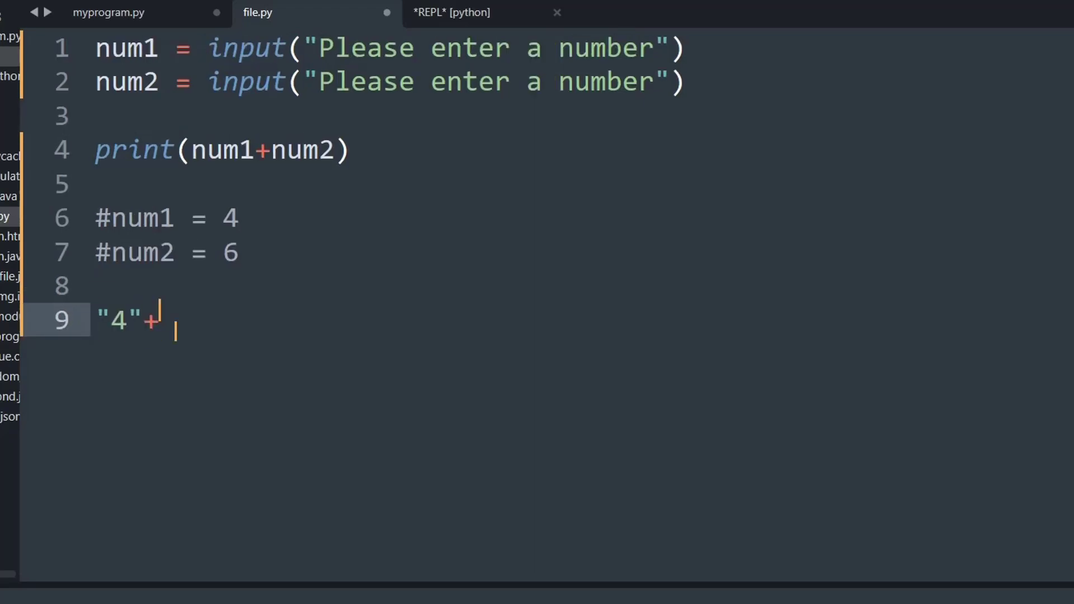
text("6")
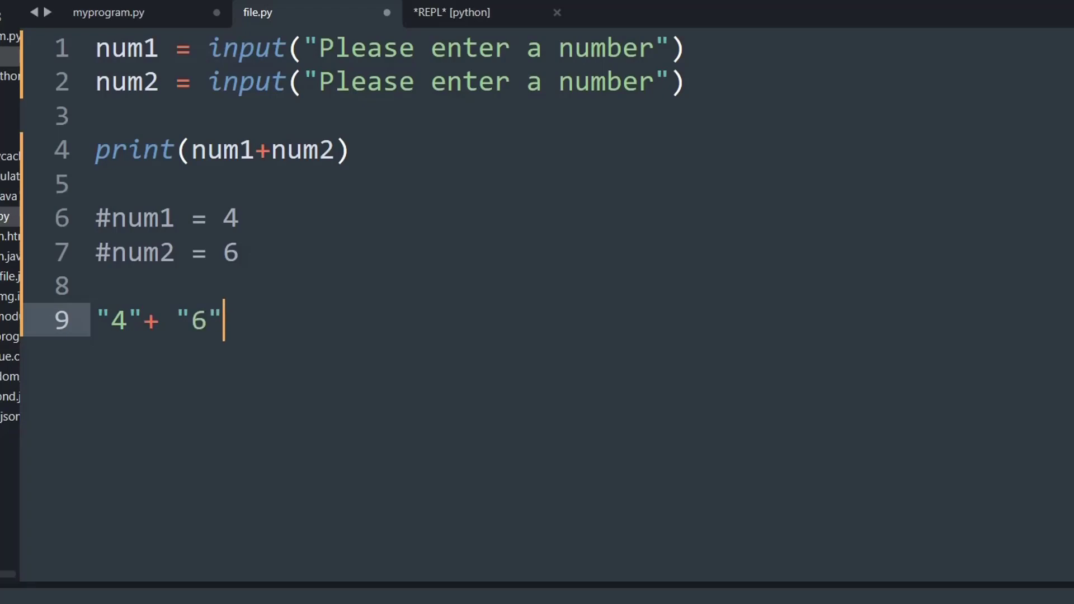
text(= "^46")
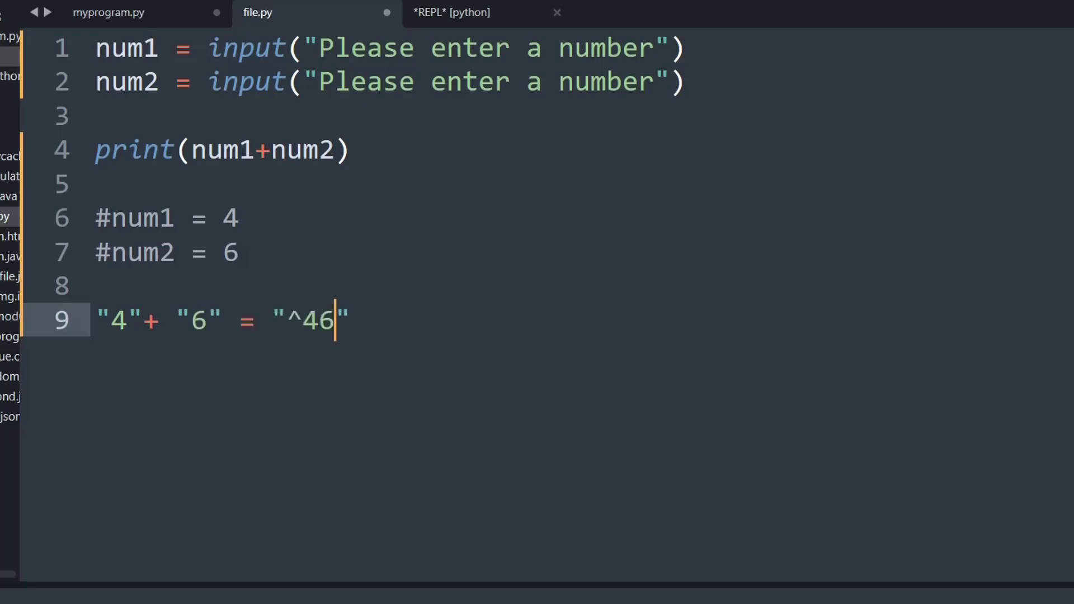
key(BackSpace)
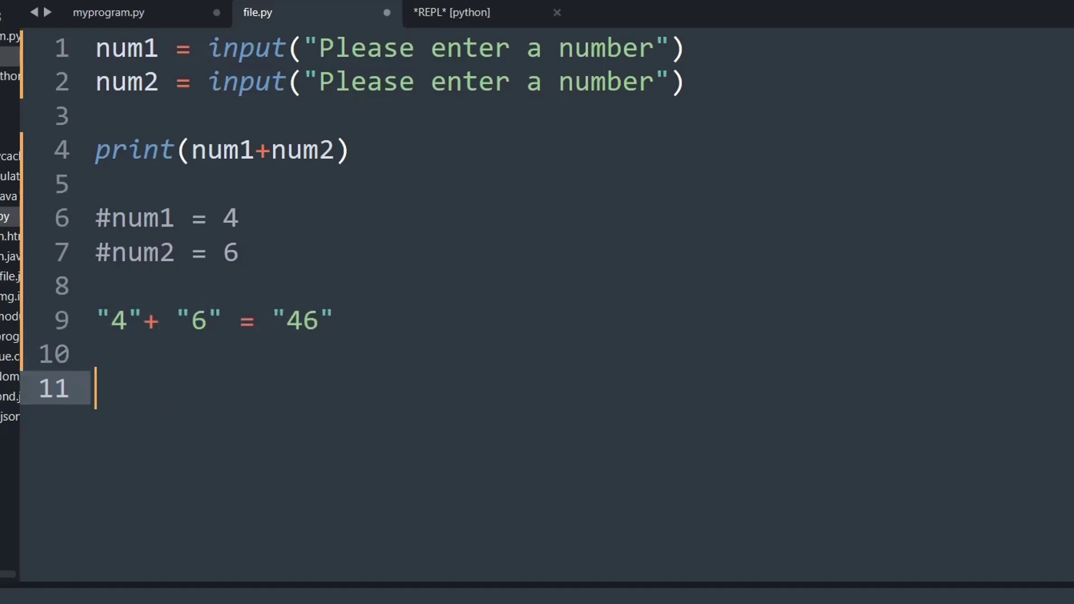
text(4+)
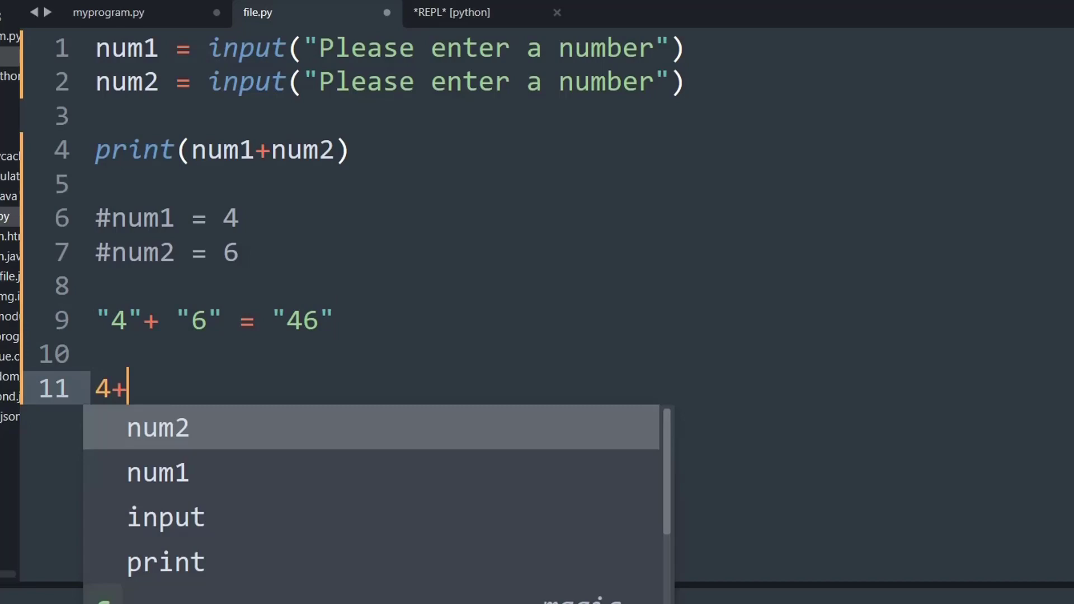
text(6=10)
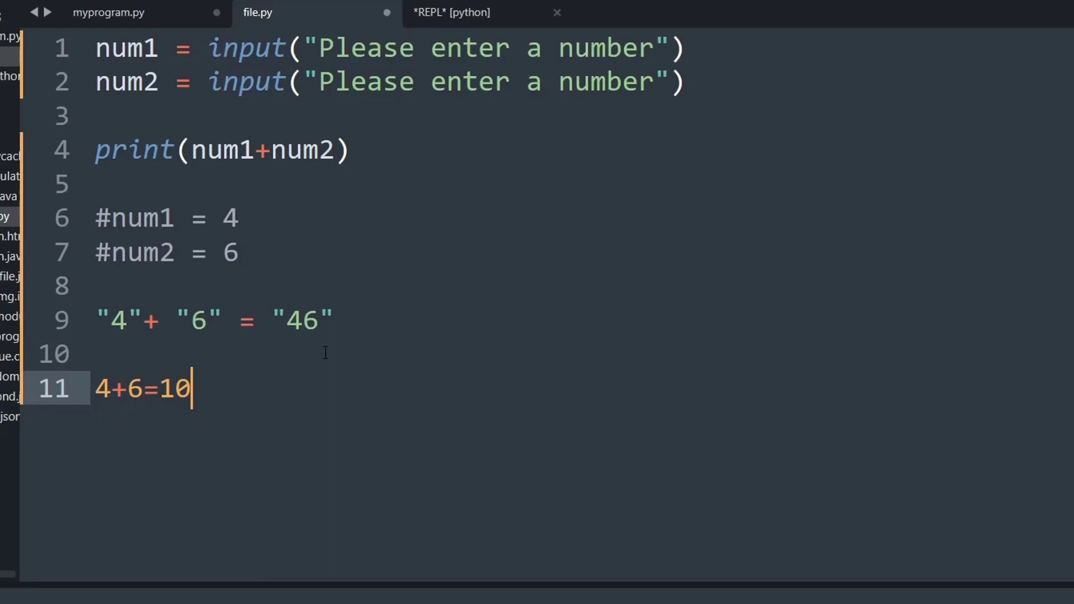
- Point out the "46" string result and select the example lines for removal
click(320, 320)
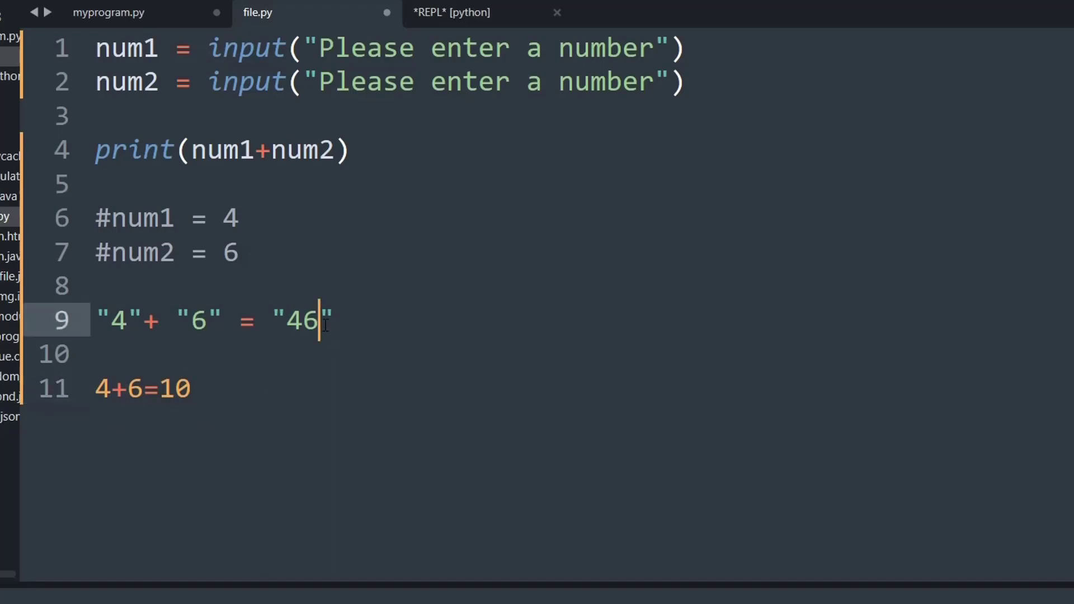
double_click(300, 320)
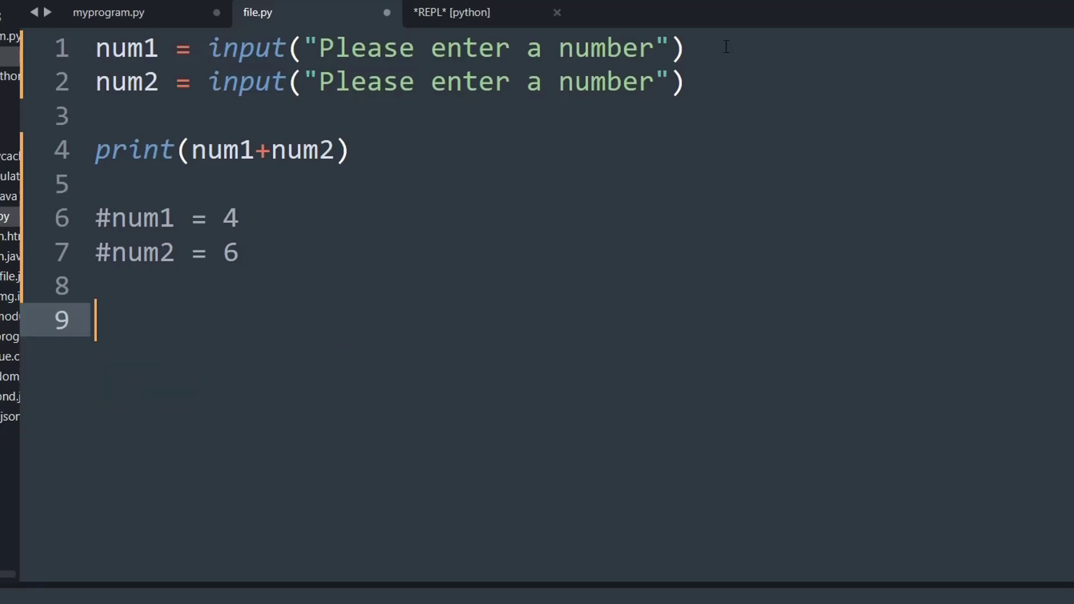
mouse_move(298, 51)
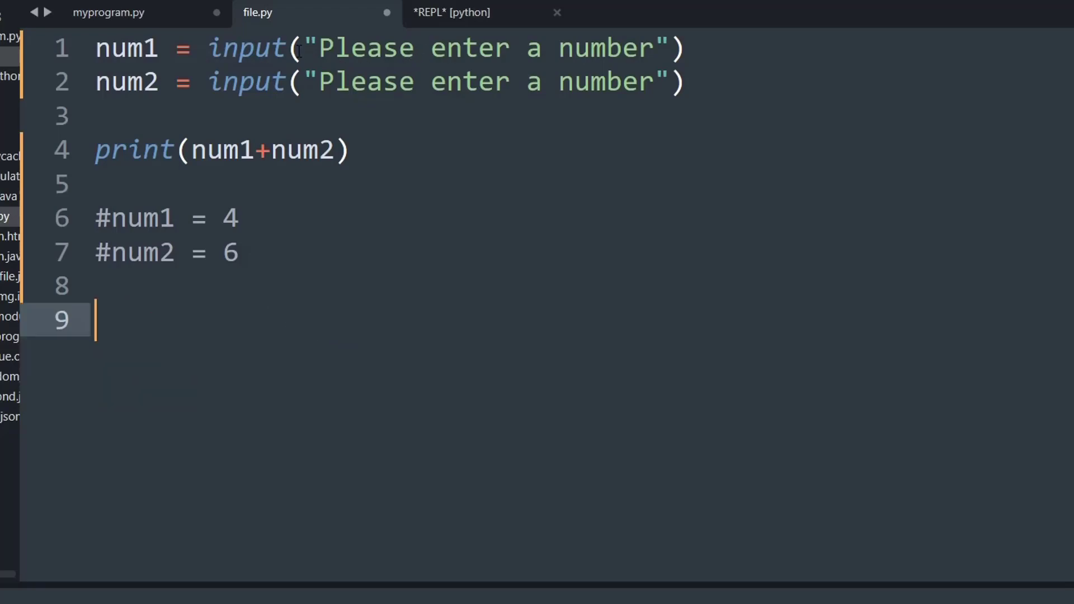
- Wrap the num1 and num2 input calls on lines 1 and 2 in int()
click(210, 48)
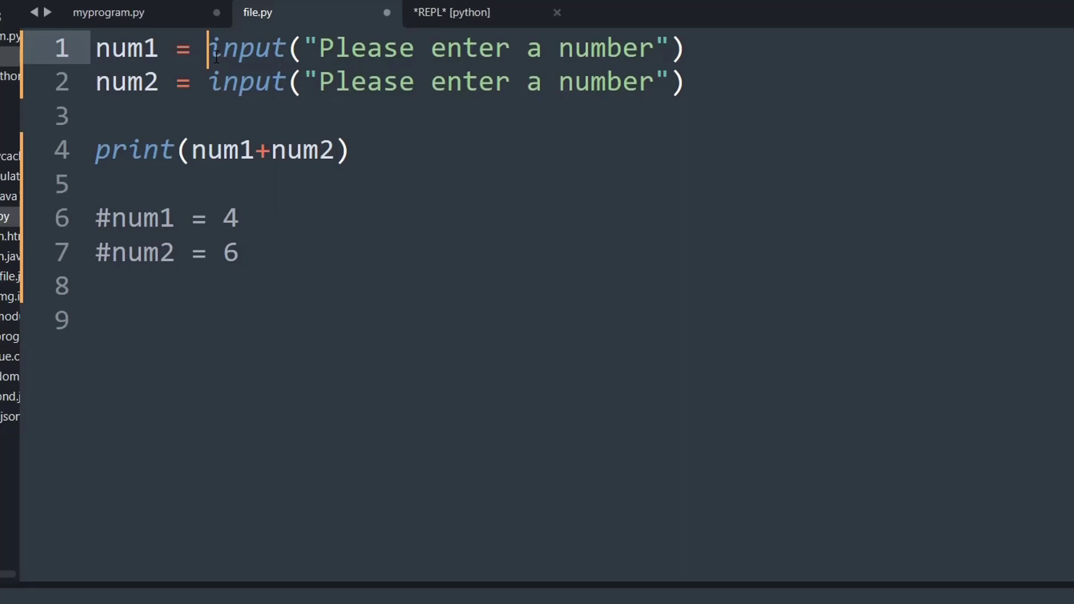
double_click(246, 48)
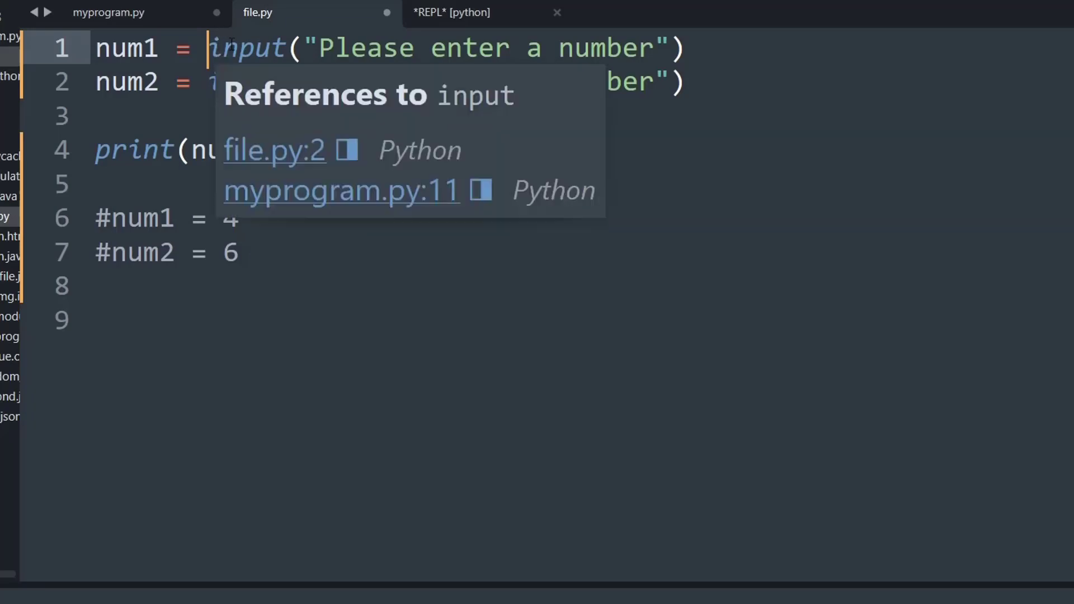
text(int)
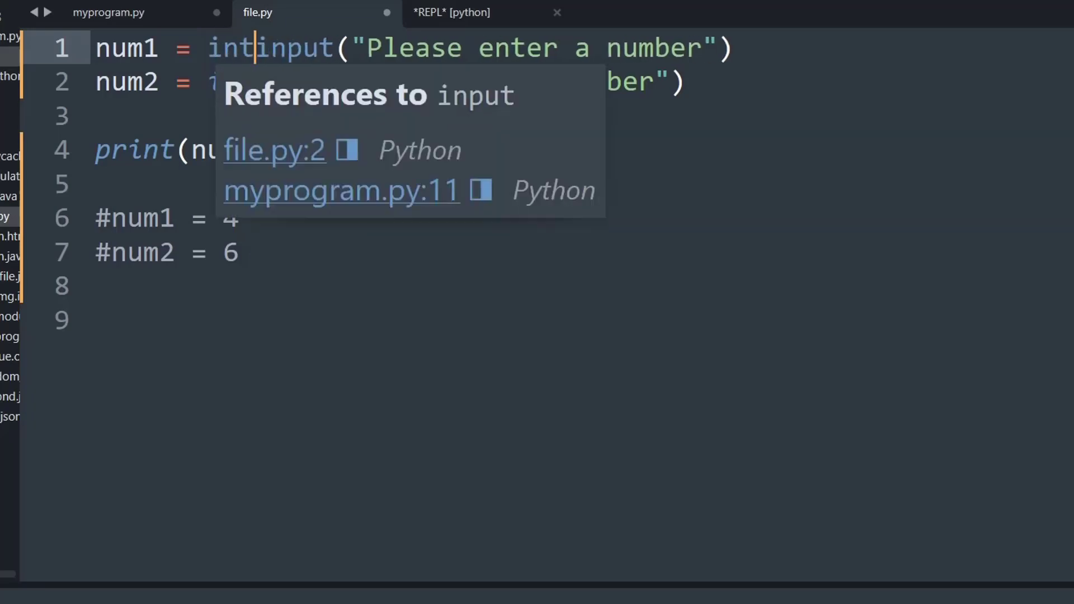
text(()
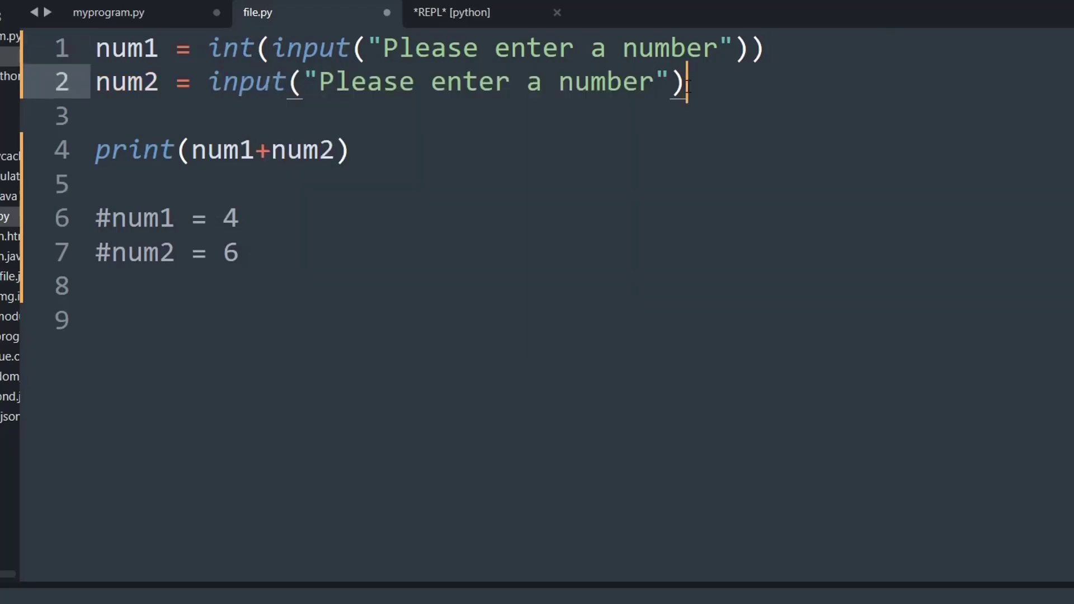
text())
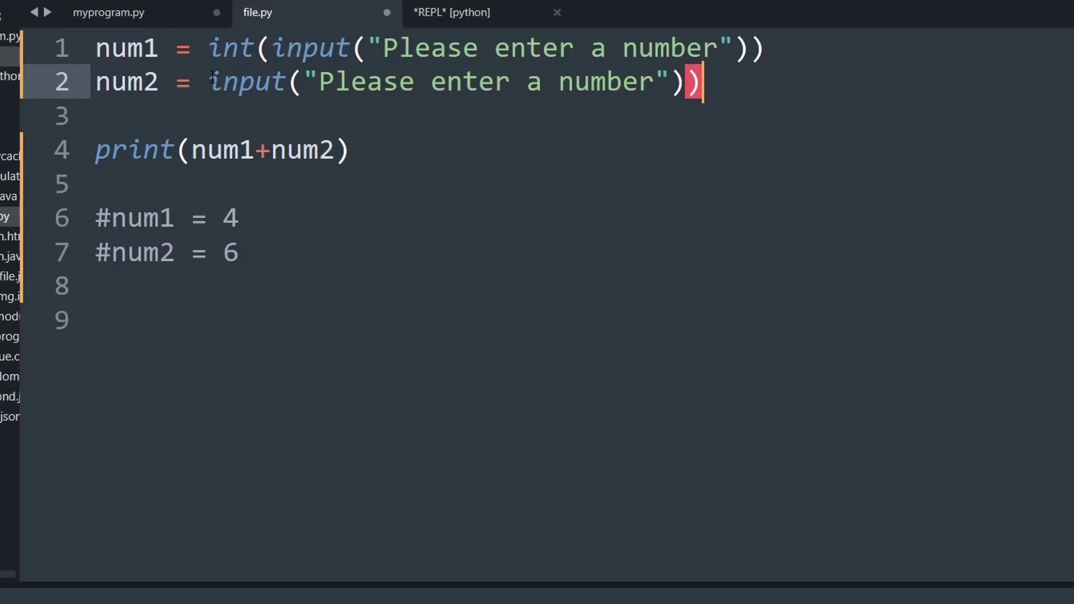
text(int()
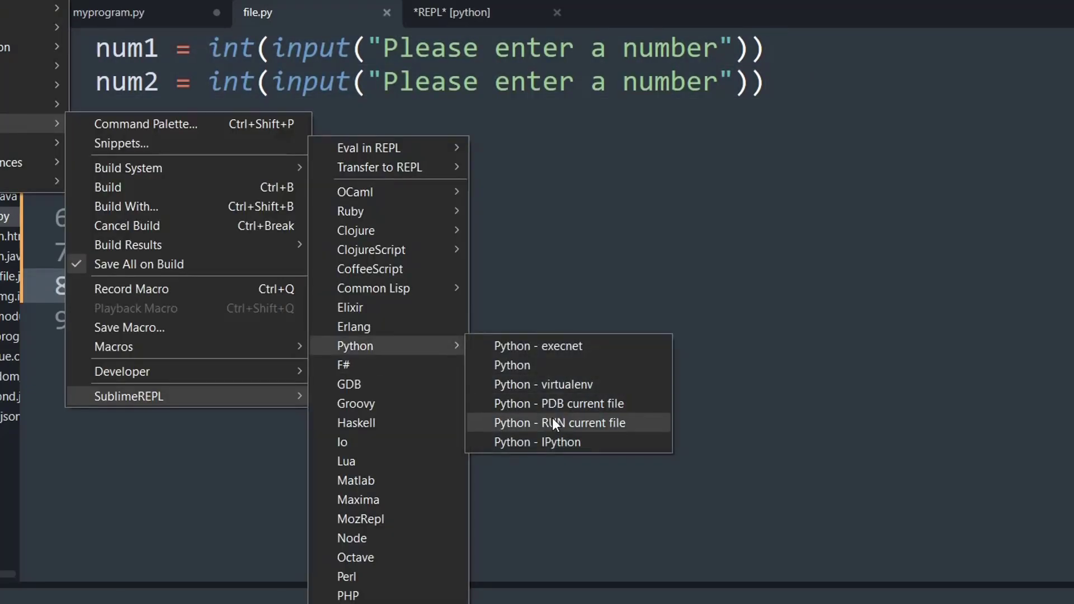
- Run file.py in the Python REPL and enter 4 and 6 at the prompts
click(558, 423)
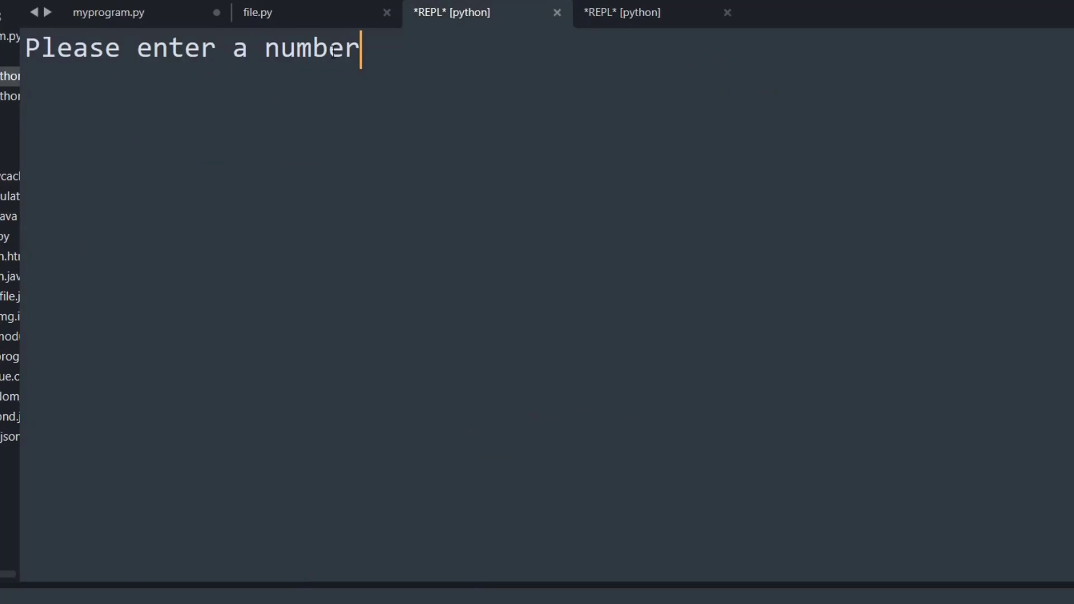
text(4)
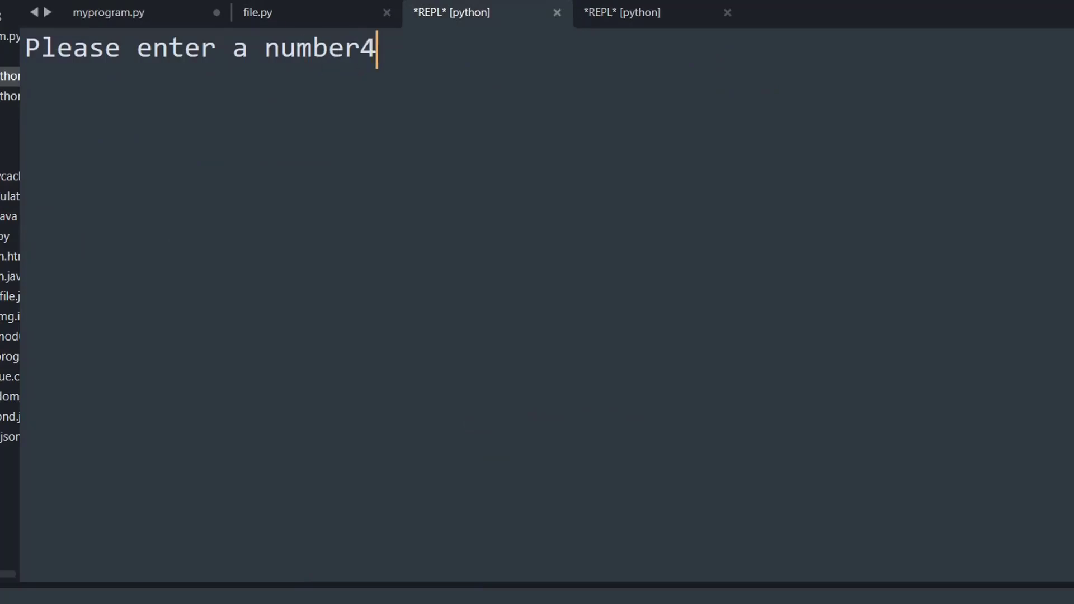
key(enter)
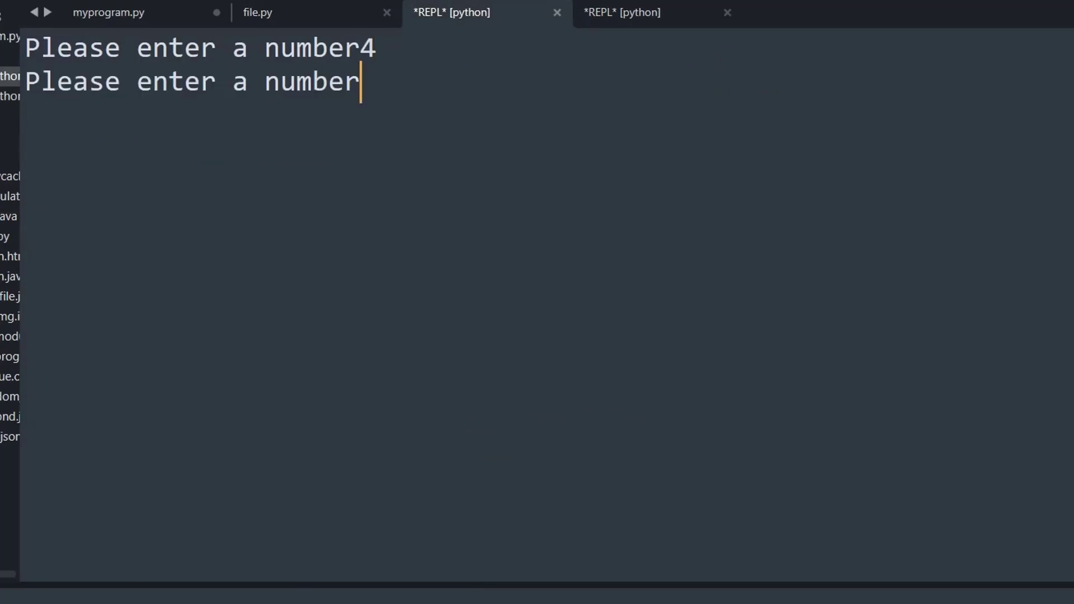
text(6)
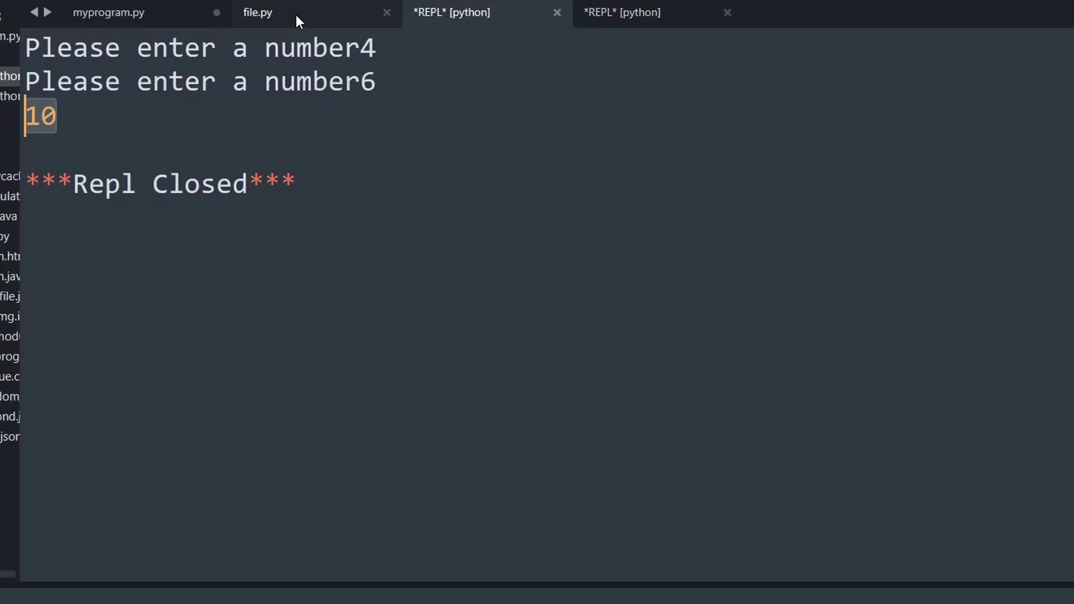
- Review the print(num1+num2) line in file.py against the REPL output showing 10
click(257, 12)
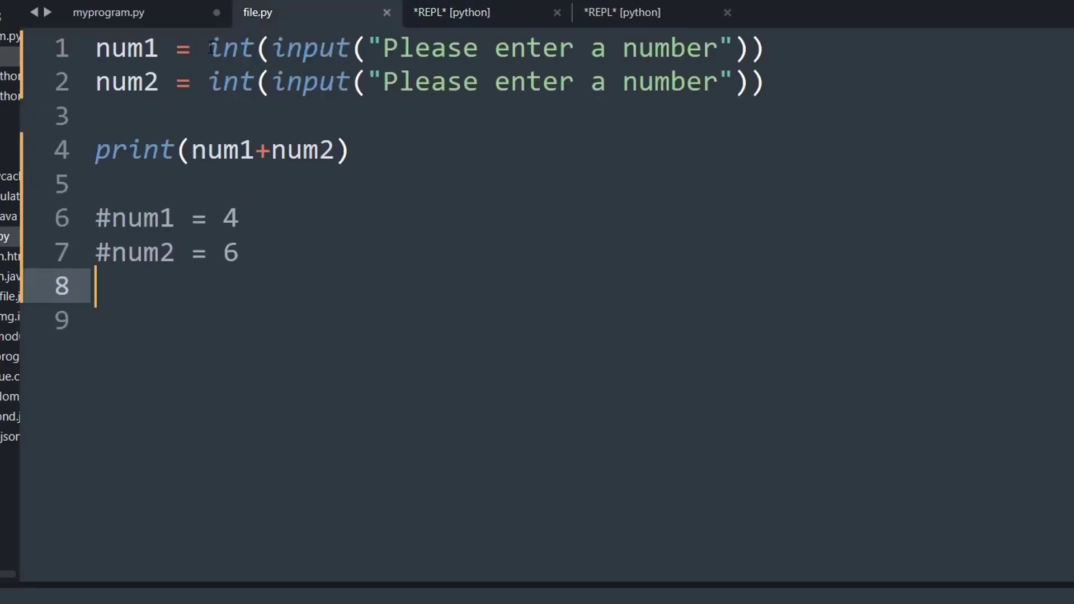
click(231, 48)
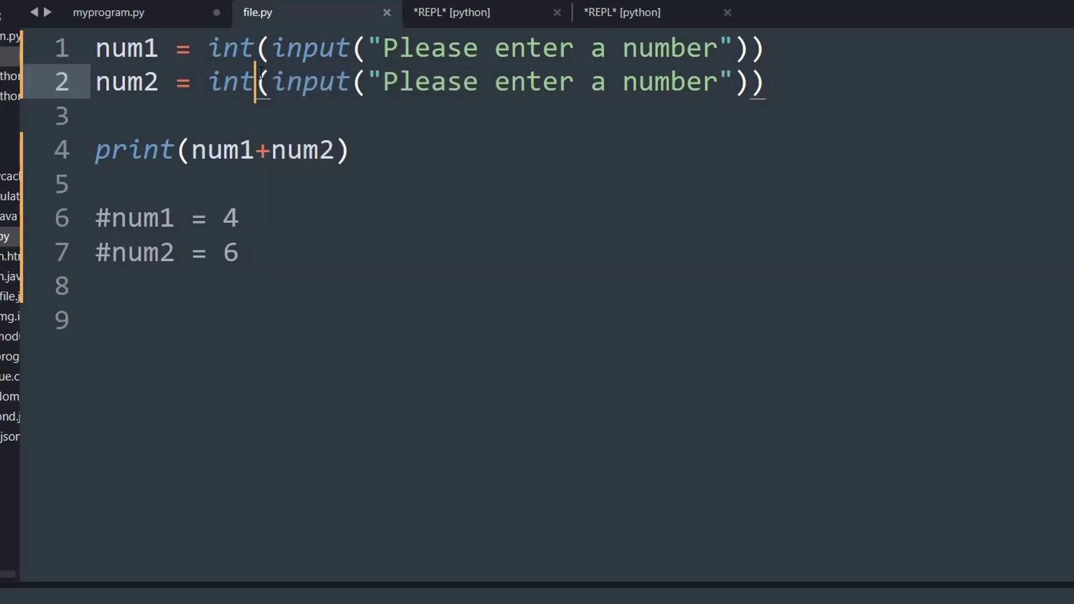
double_click(231, 82)
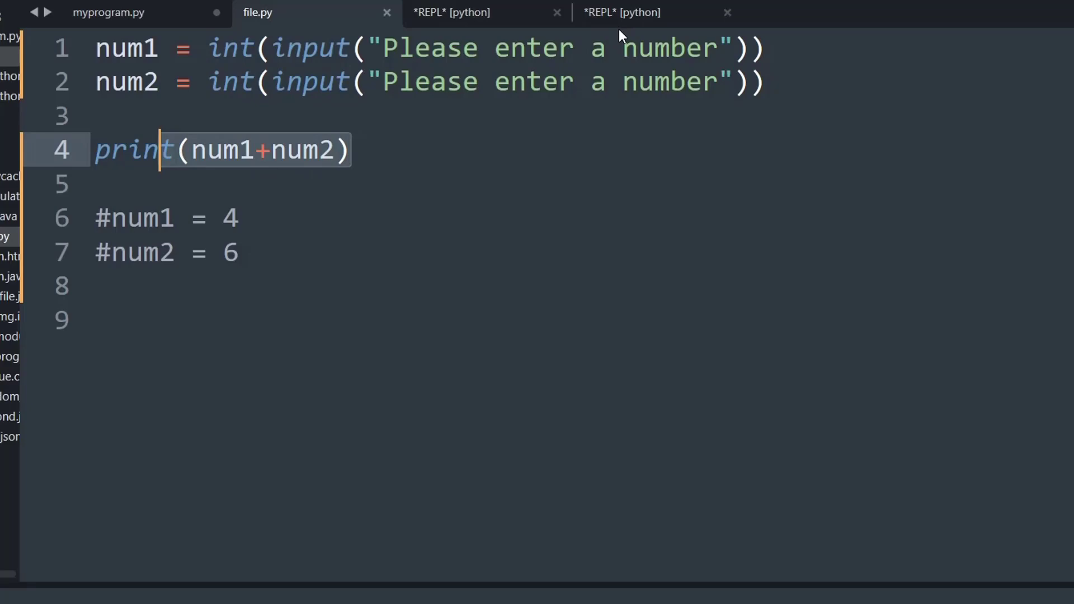
click(451, 12)
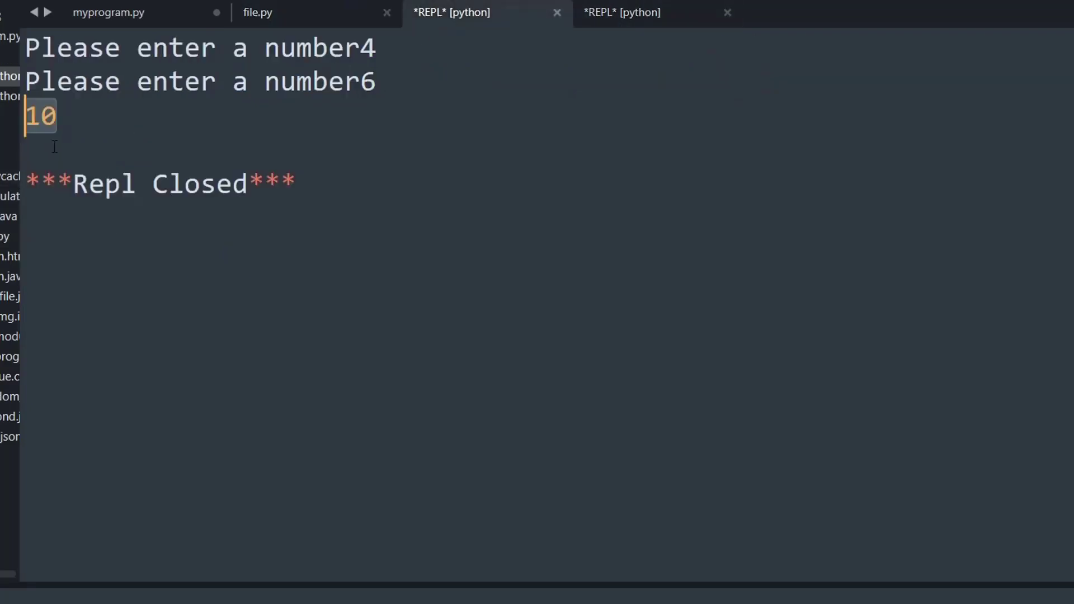
click(258, 12)
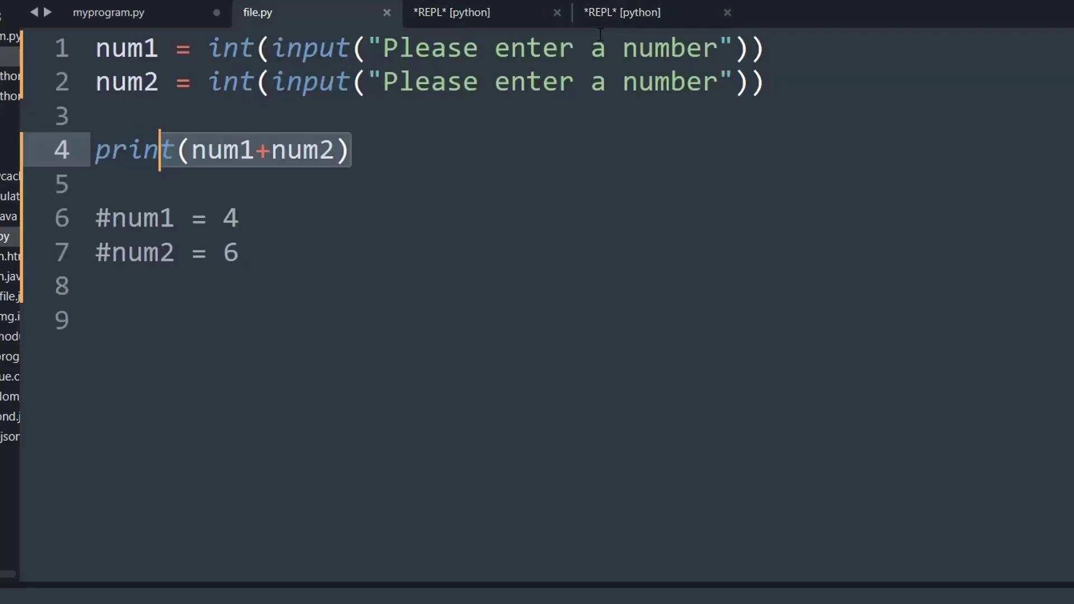